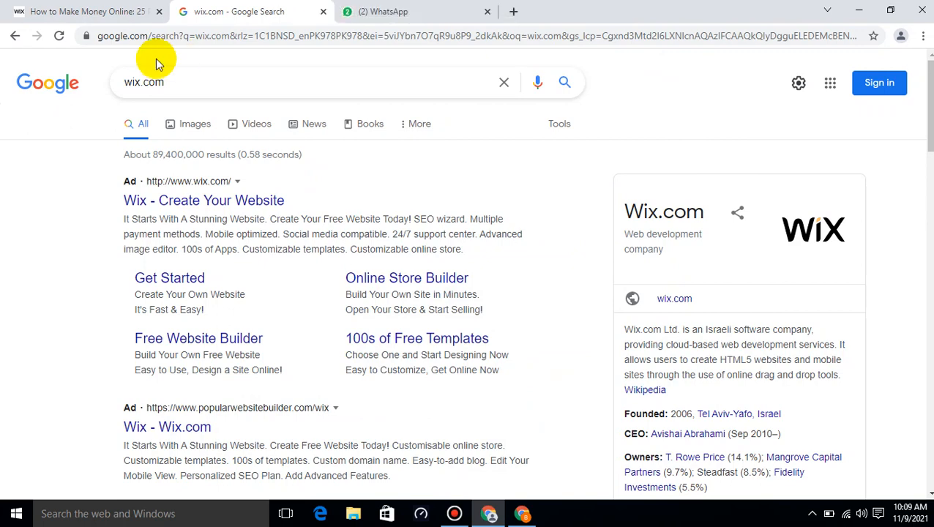
- Switch from the wix.com Google results back to the Wix Blog article tab
left_click(80, 11)
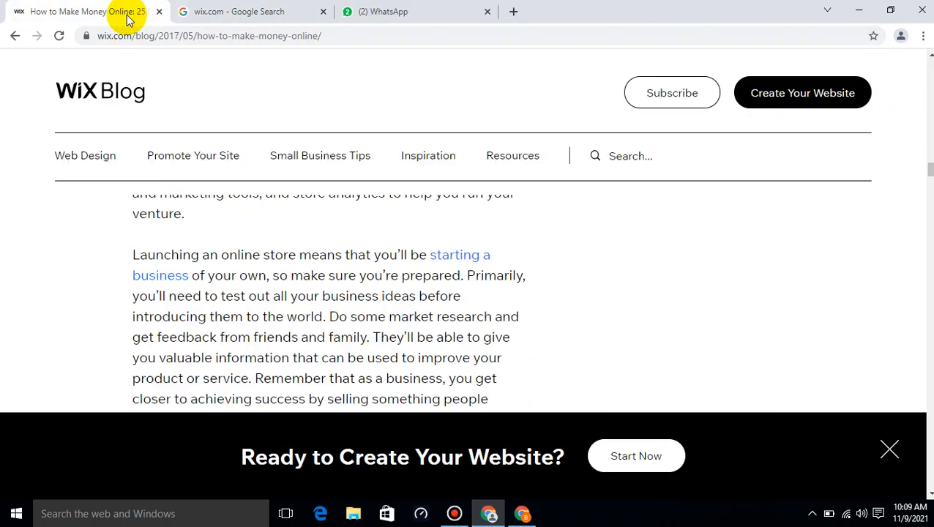
mouse_move(767, 238)
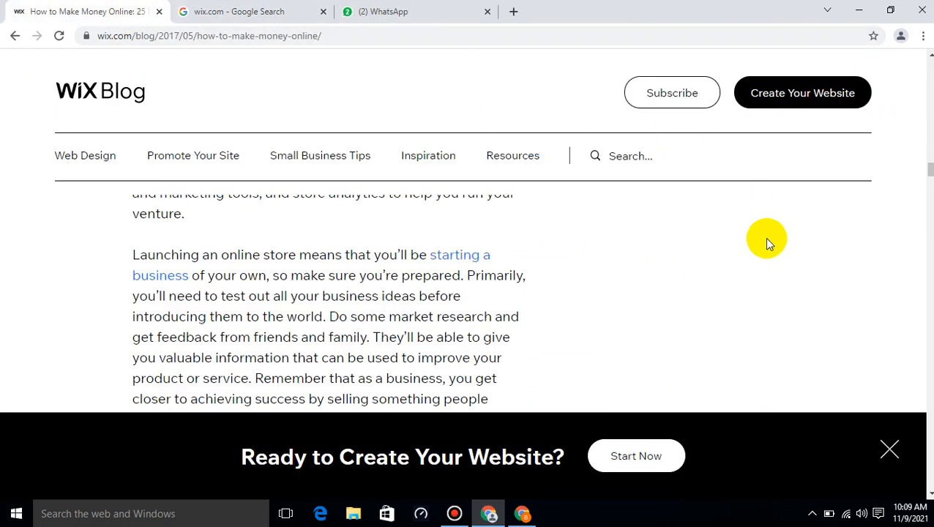
mouse_move(902, 306)
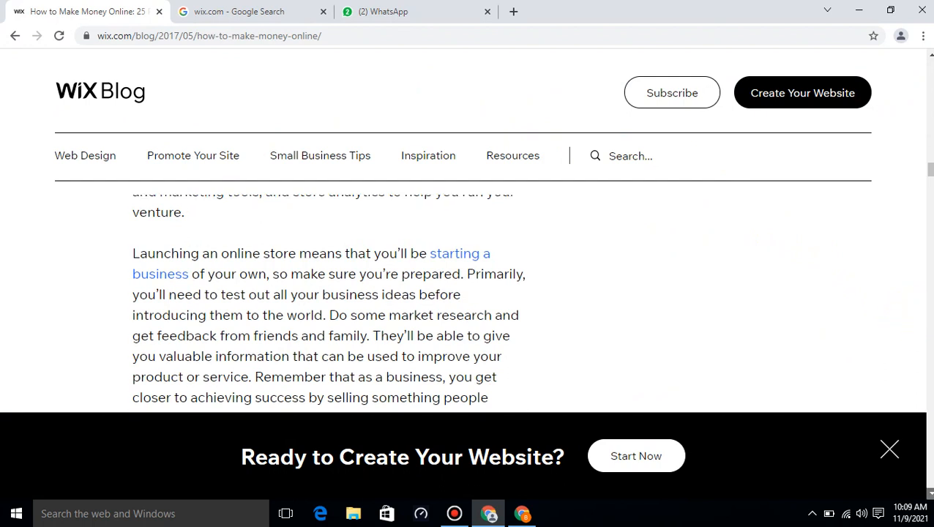
- Scroll from the article title down through the numbered list of 25 ways to item 25
scroll("down", 3)
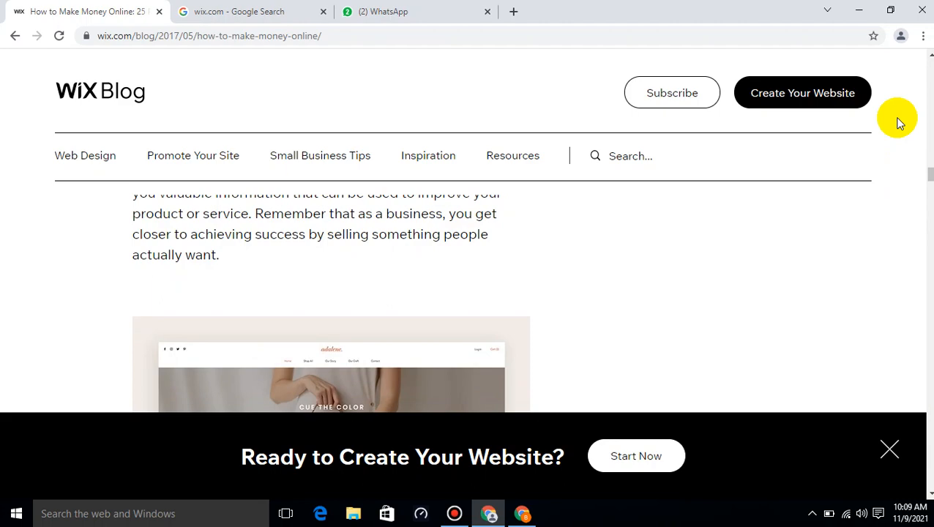
scroll("down", 3)
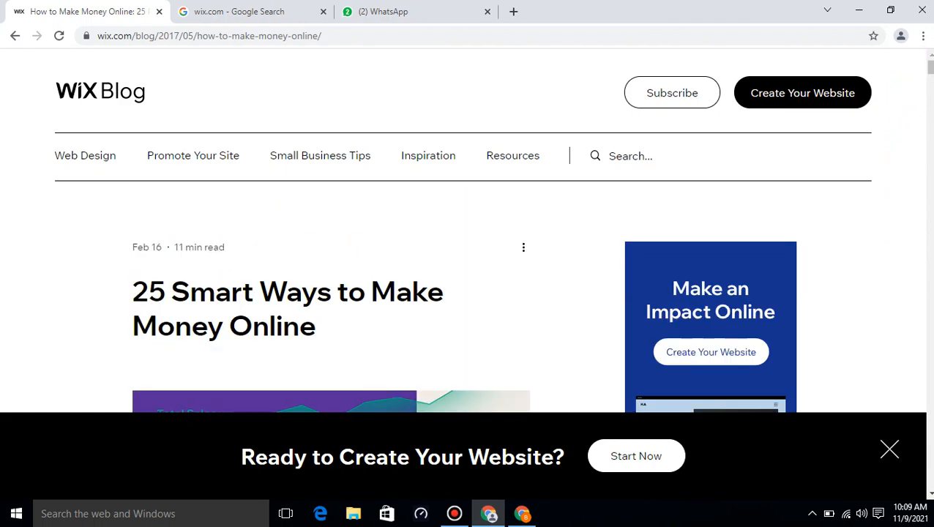
scroll("down", 3)
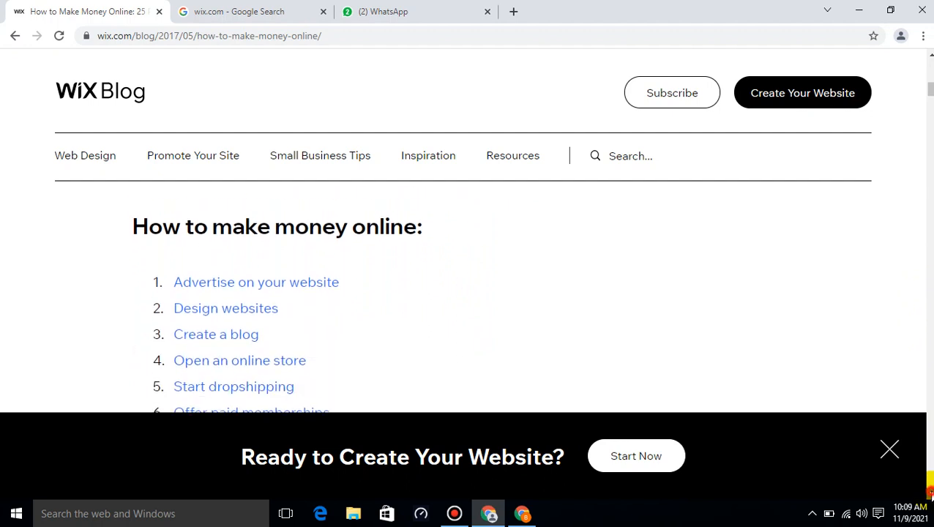
scroll("down", 3)
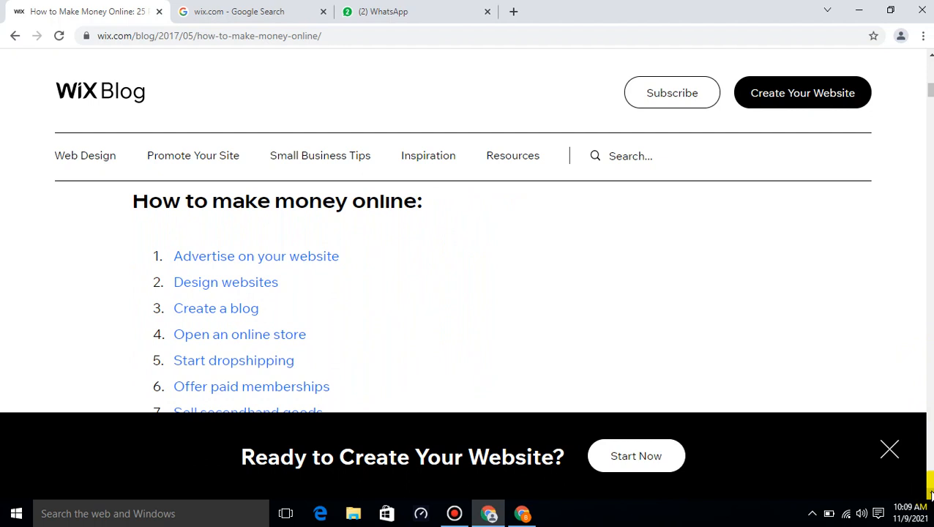
scroll("down", 3)
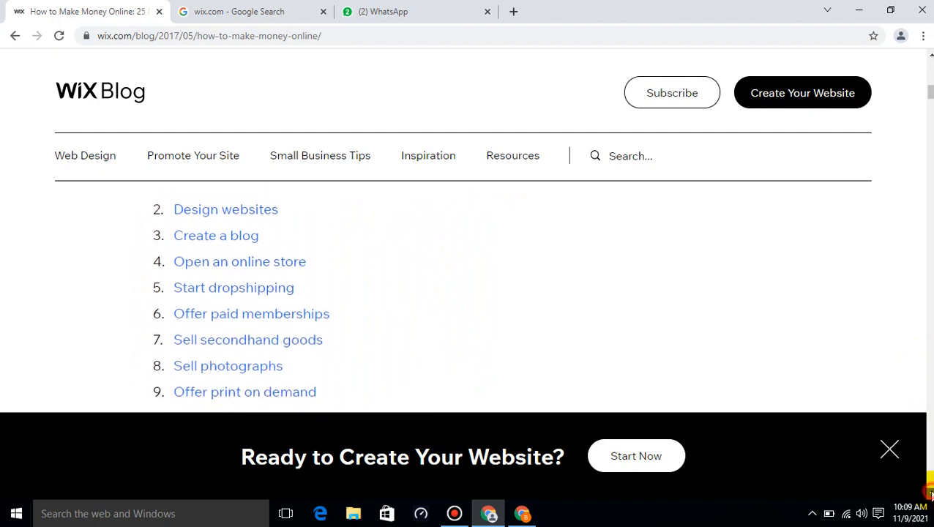
scroll("down", 3)
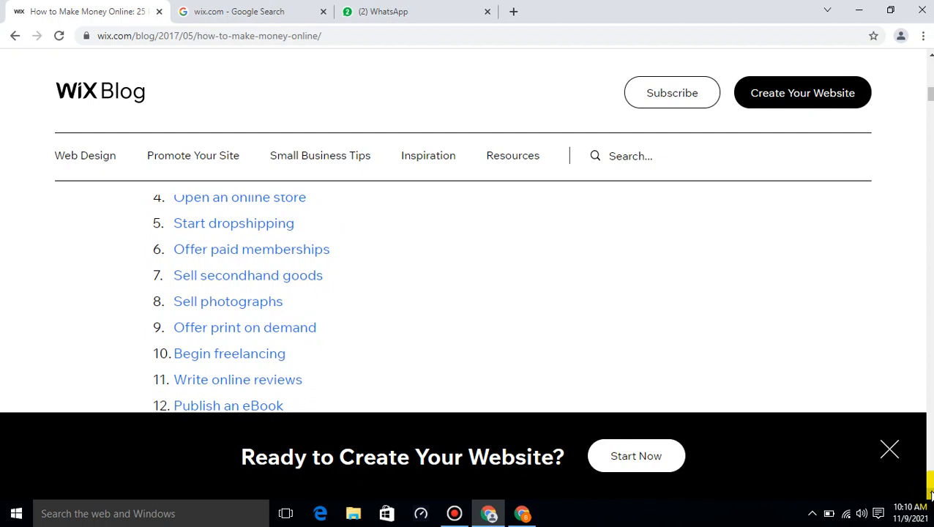
scroll("down", 3)
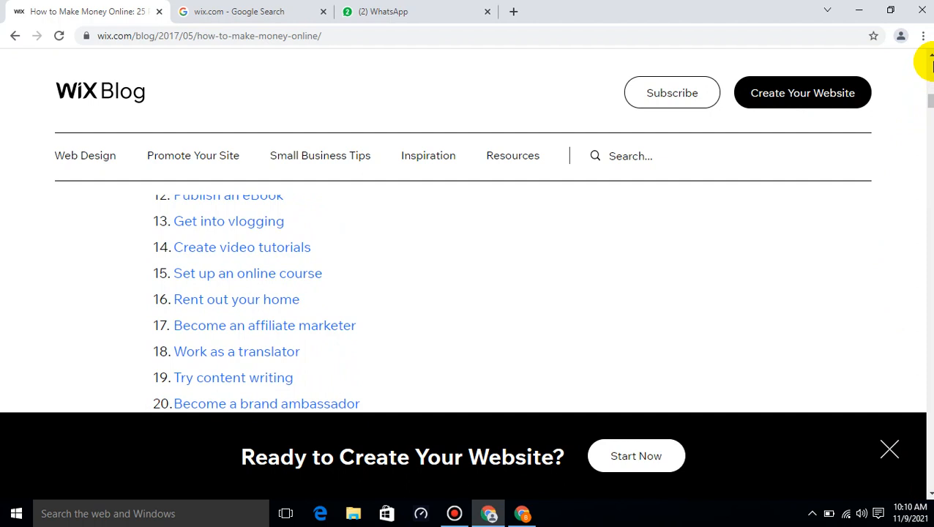
scroll("up", 3)
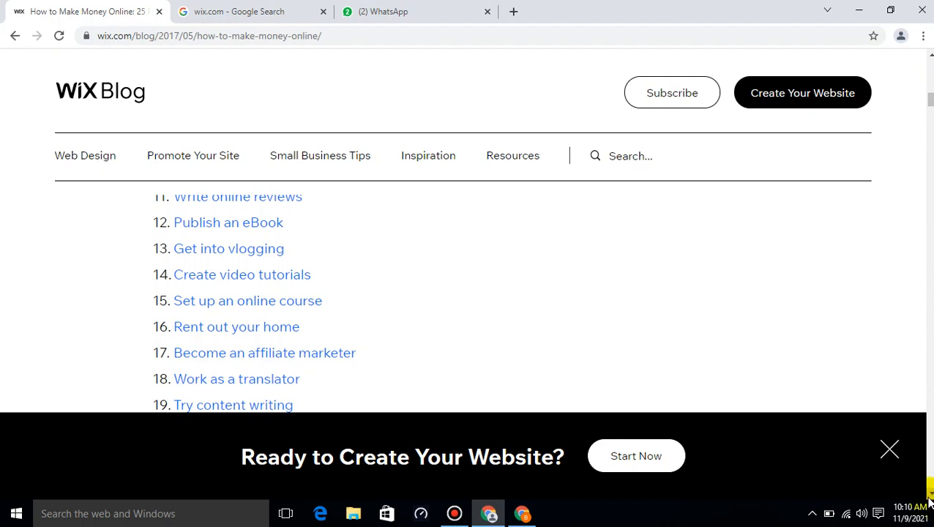
scroll("down", 3)
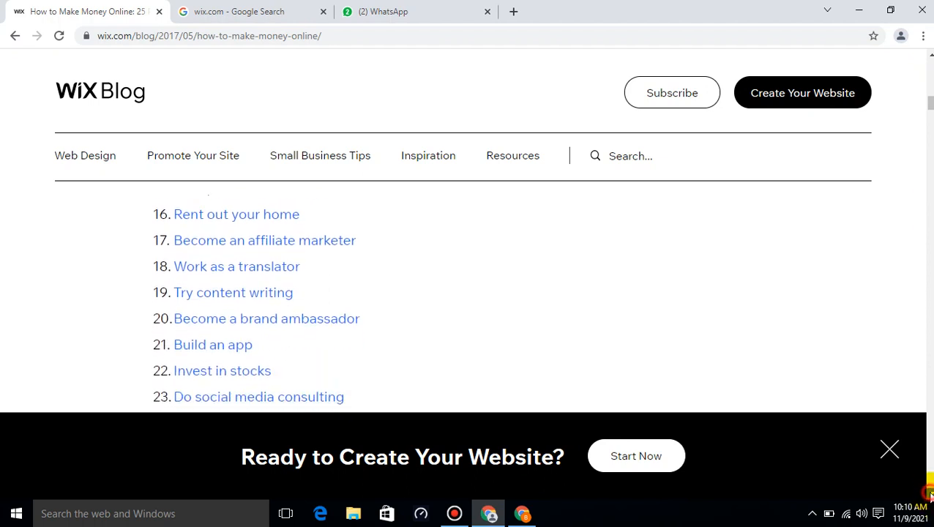
scroll("down", 3)
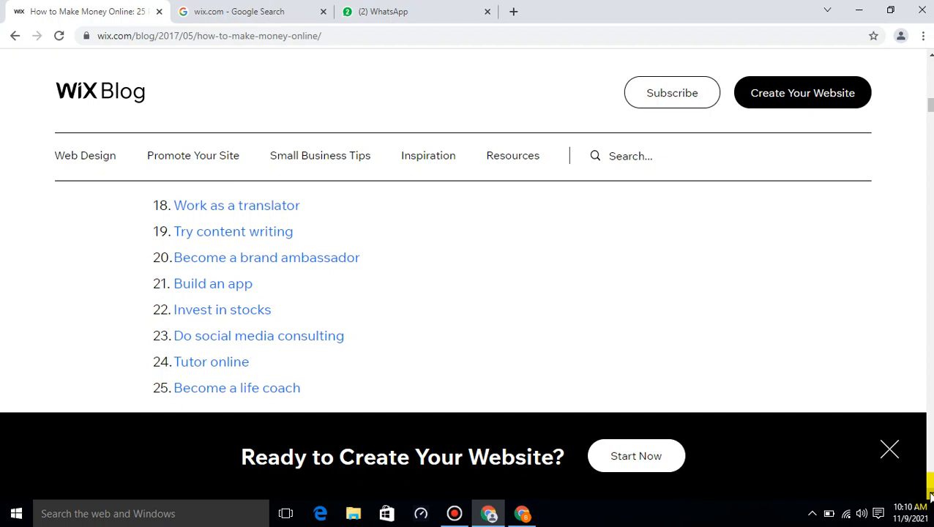
- Scroll past sections 01–04 until the '05. Start dropshipping' heading is visible
scroll("down", 3)
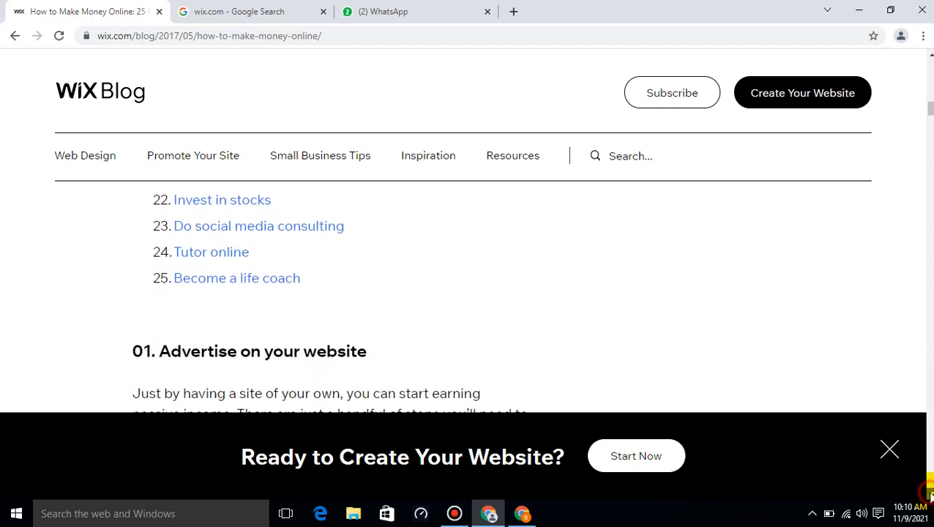
scroll("down", 3)
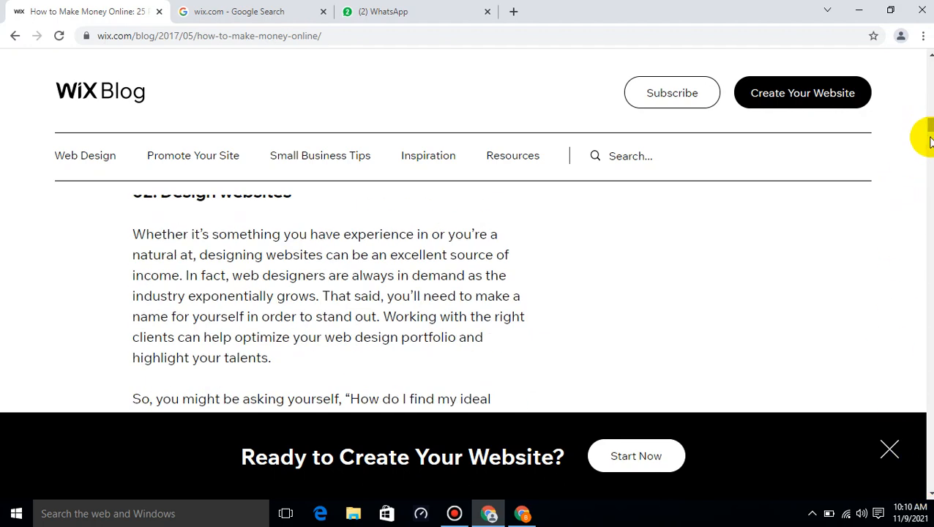
scroll("down", 3)
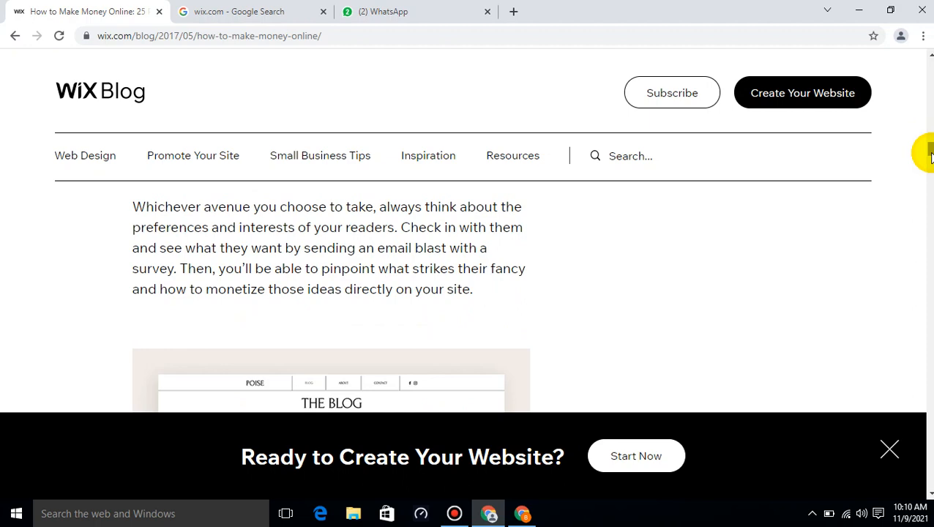
scroll("down", 3)
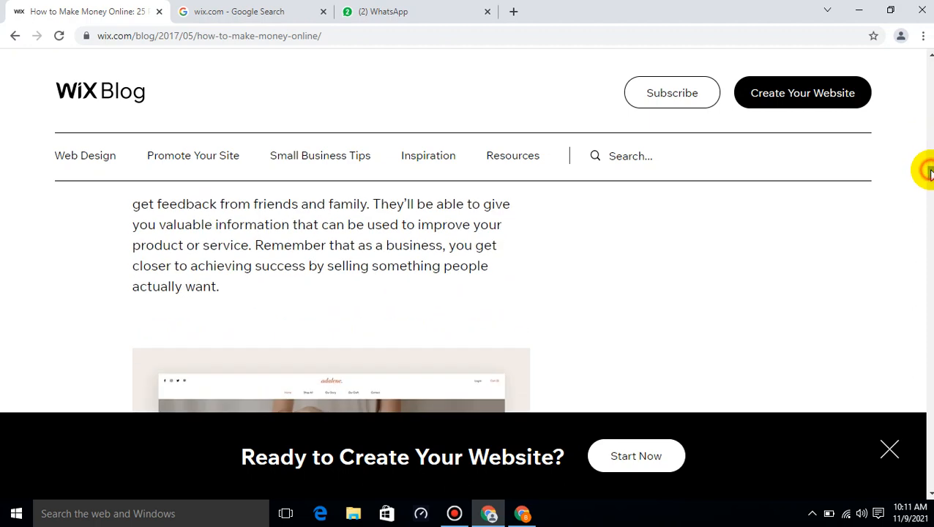
scroll("down", 3)
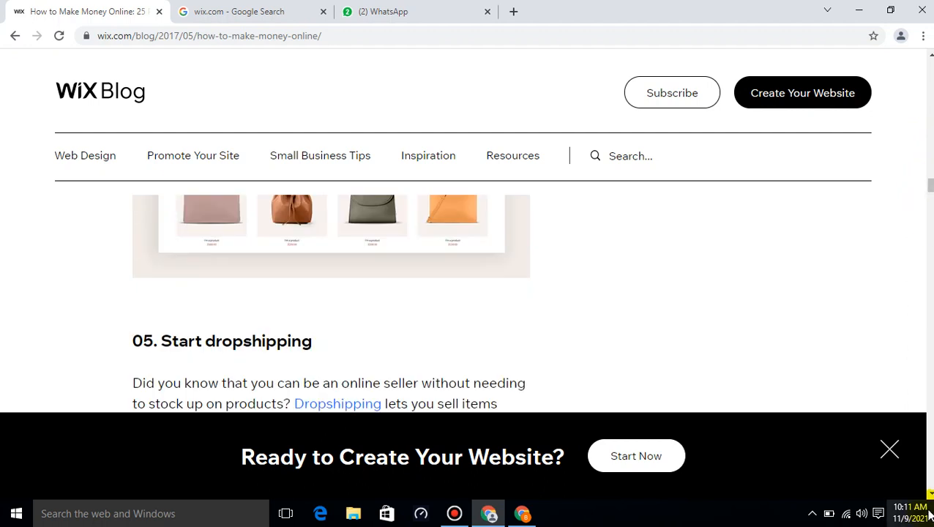
scroll("down", 3)
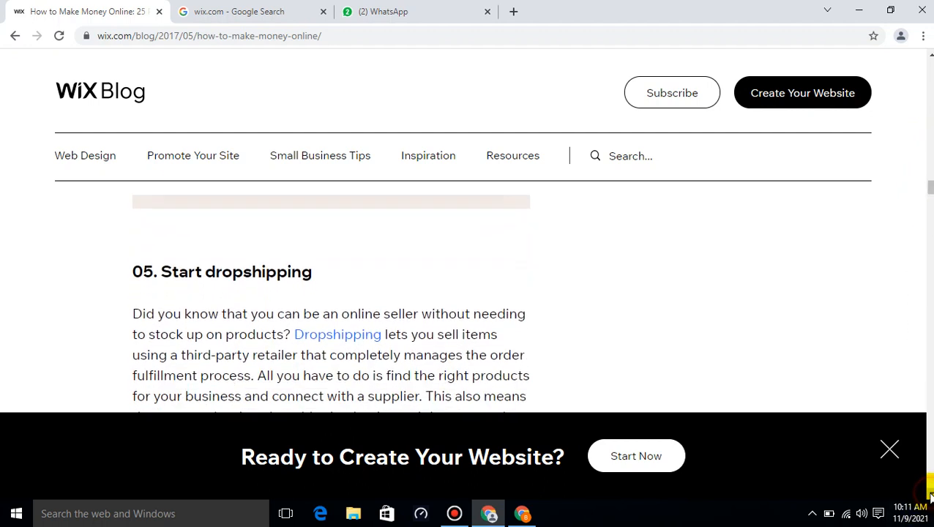
scroll("down", 3)
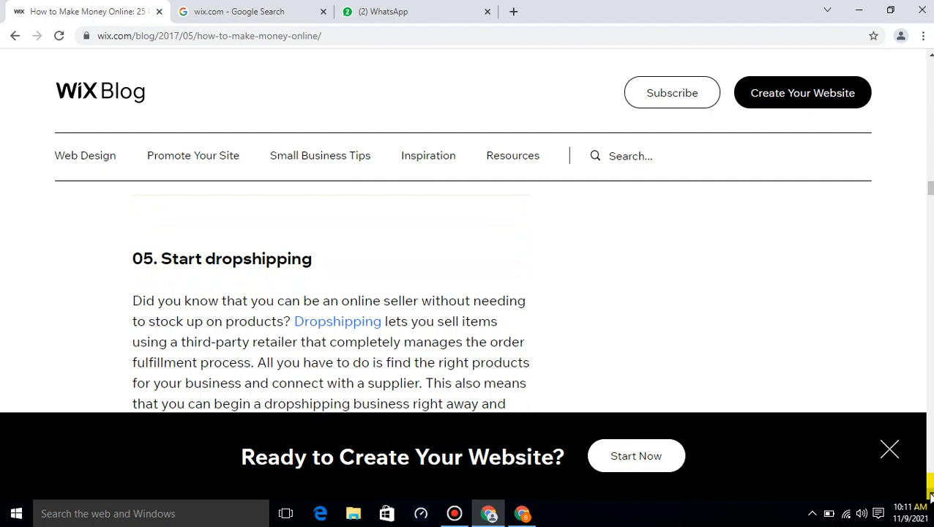
- Scroll below the dropshipping text and image to the '06. Offer paid memberships' heading
scroll("down", 3)
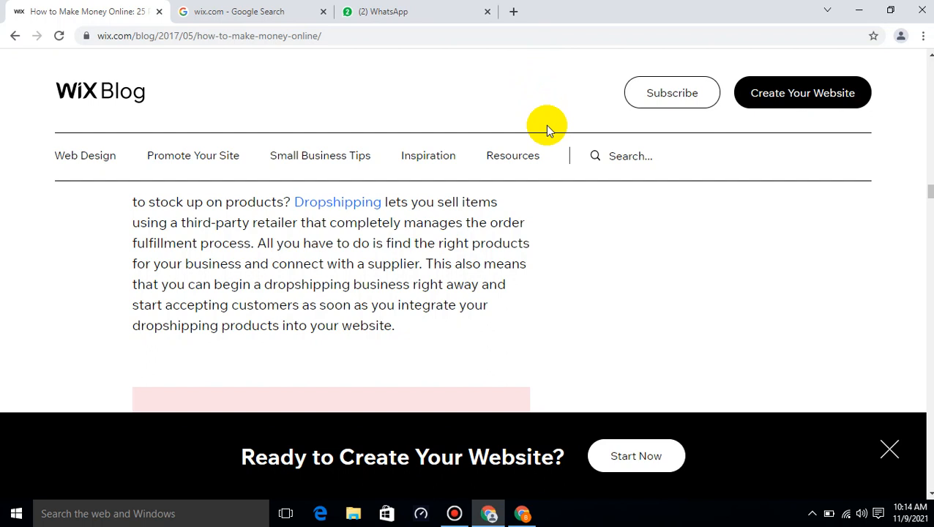
mouse_move(733, 223)
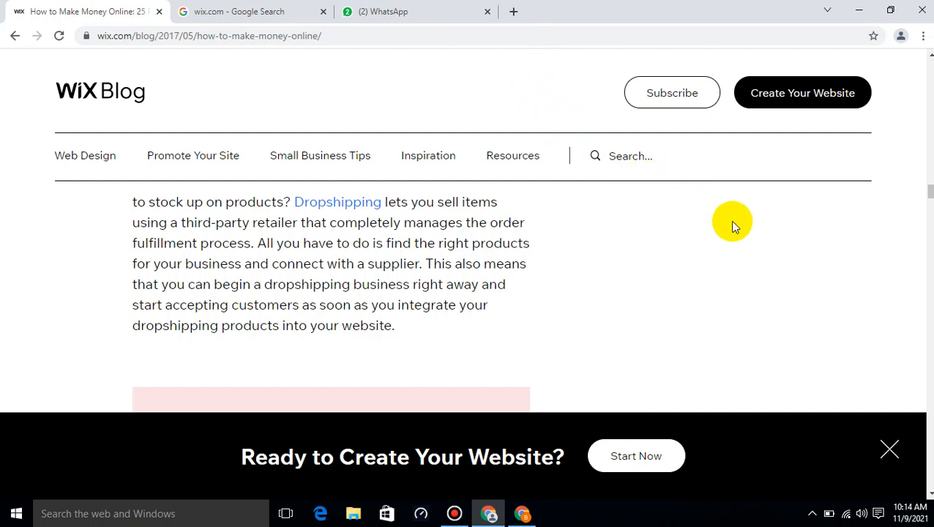
scroll("down", 3)
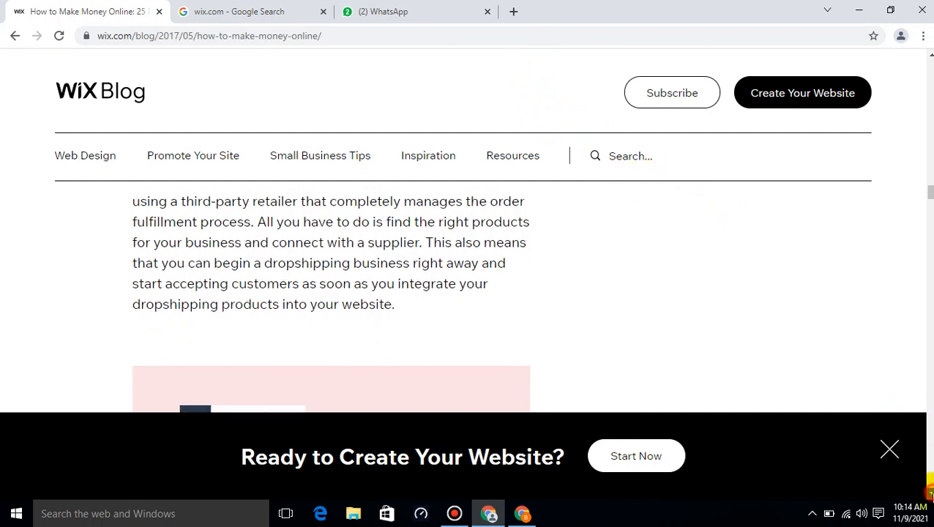
scroll("down", 3)
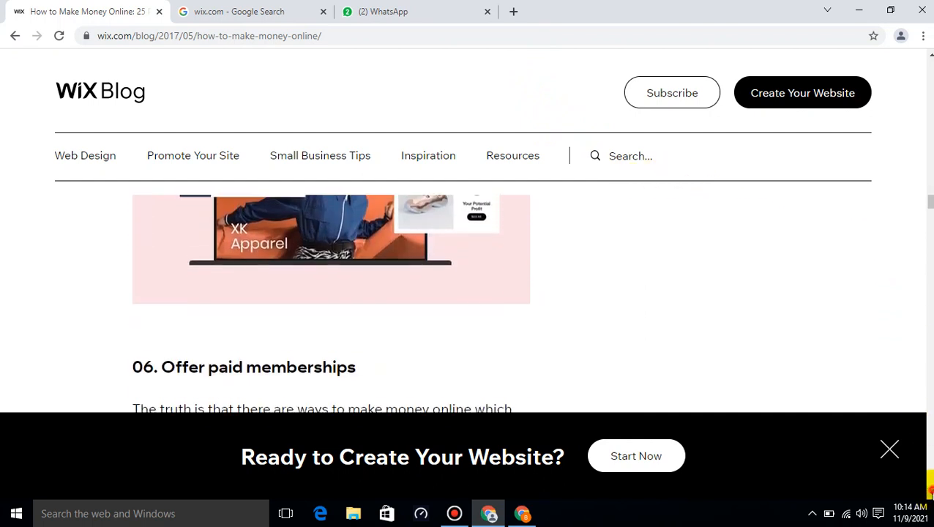
- Scroll through sections 06 and 07 until the '08. Sell photographs' heading appears
scroll("down", 3)
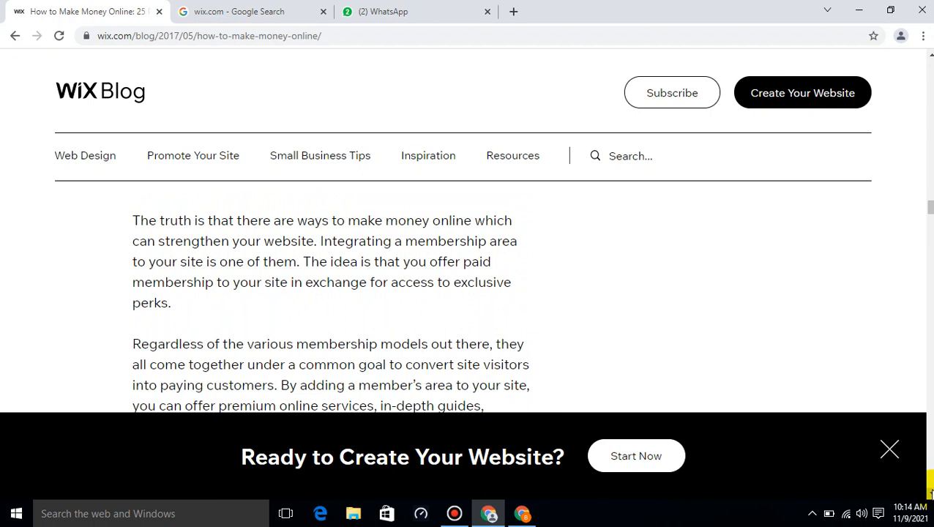
scroll("down", 3)
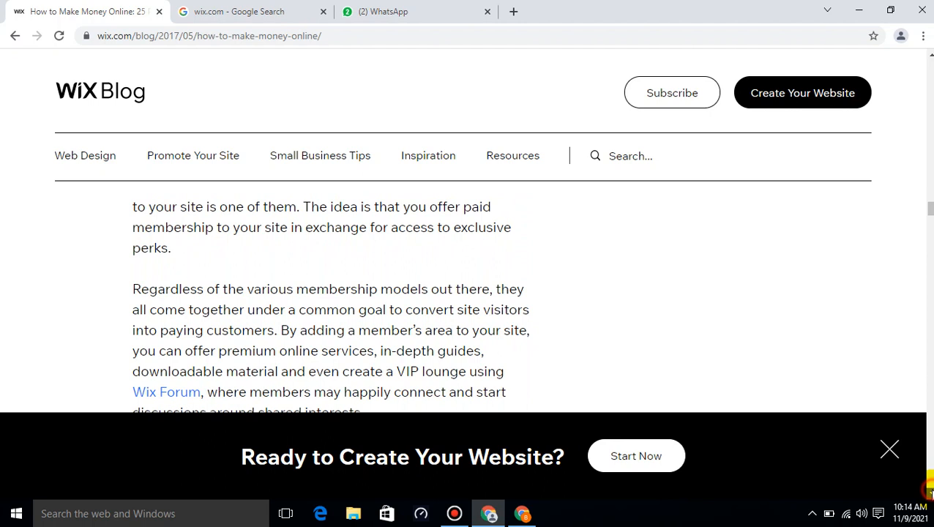
scroll("down", 3)
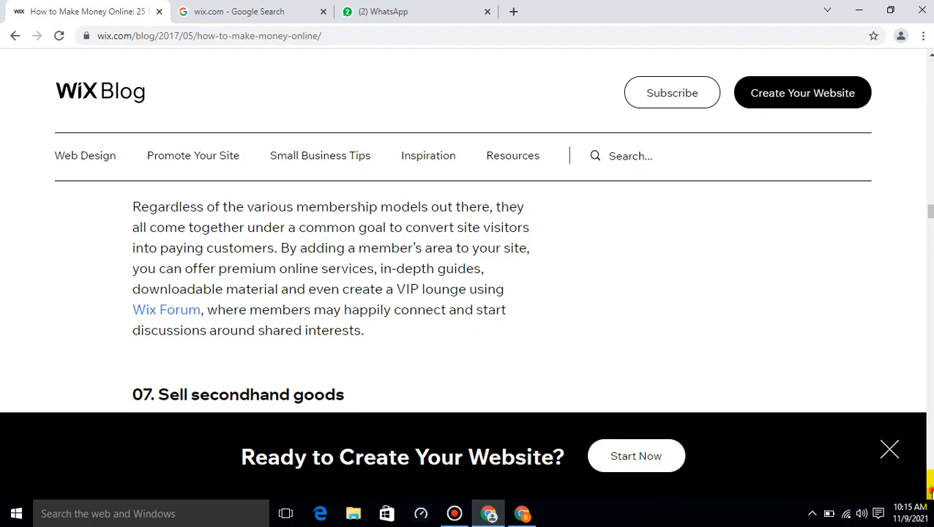
scroll("down", 3)
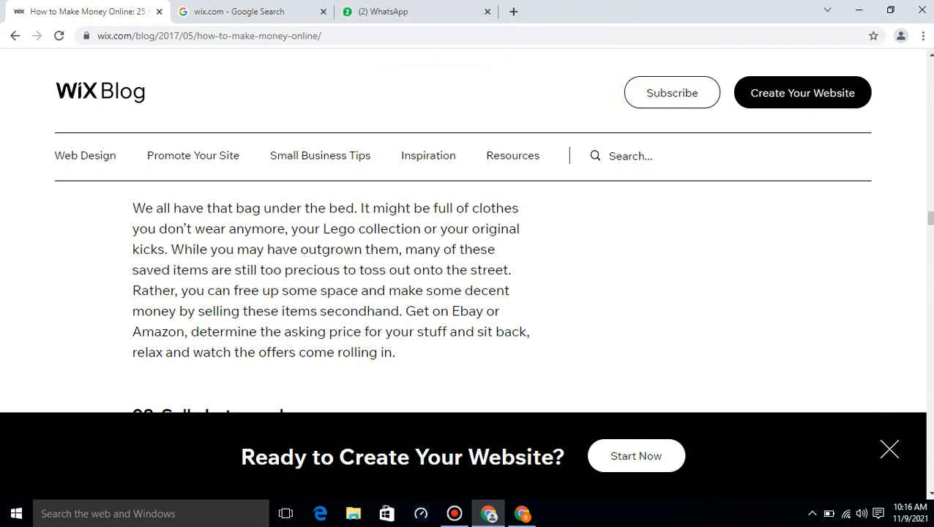
scroll("down", 3)
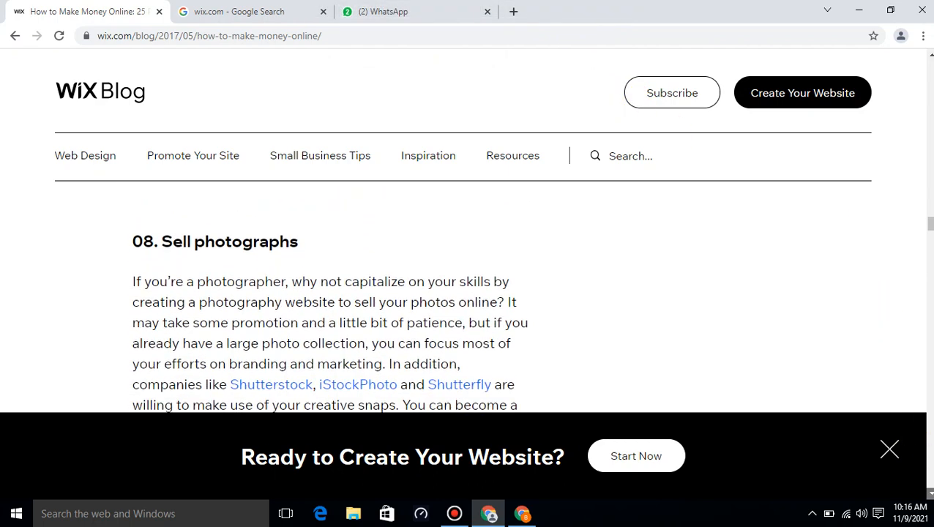
- Scroll through section 08 until the '09. Offer print on demand' heading shows
scroll("down", 3)
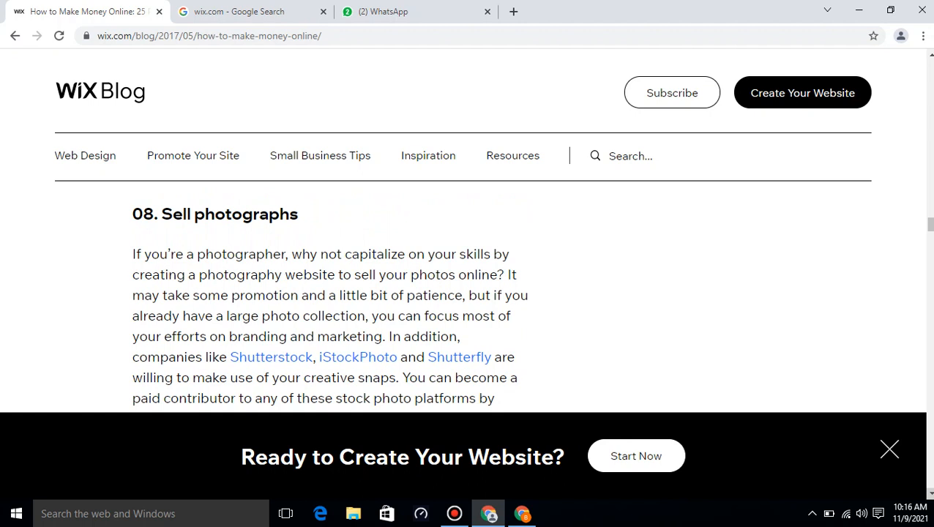
scroll("down", 3)
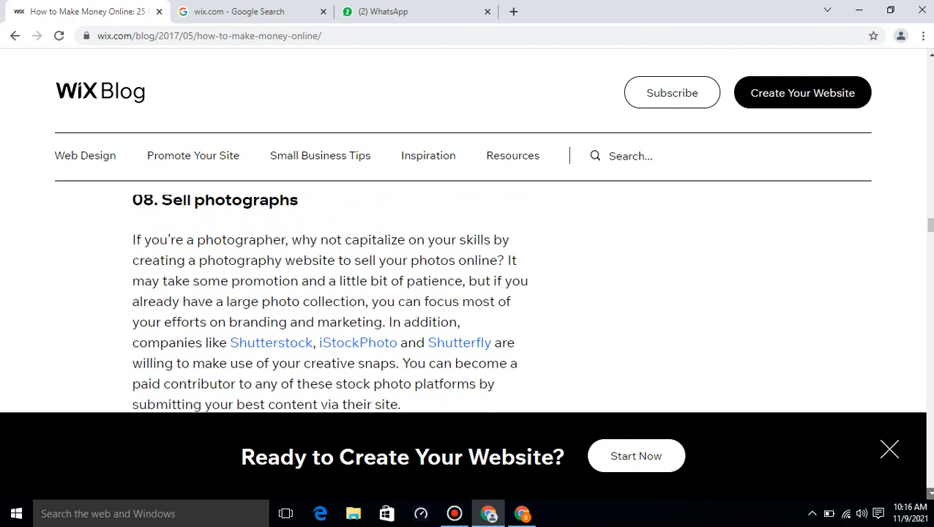
scroll("down", 3)
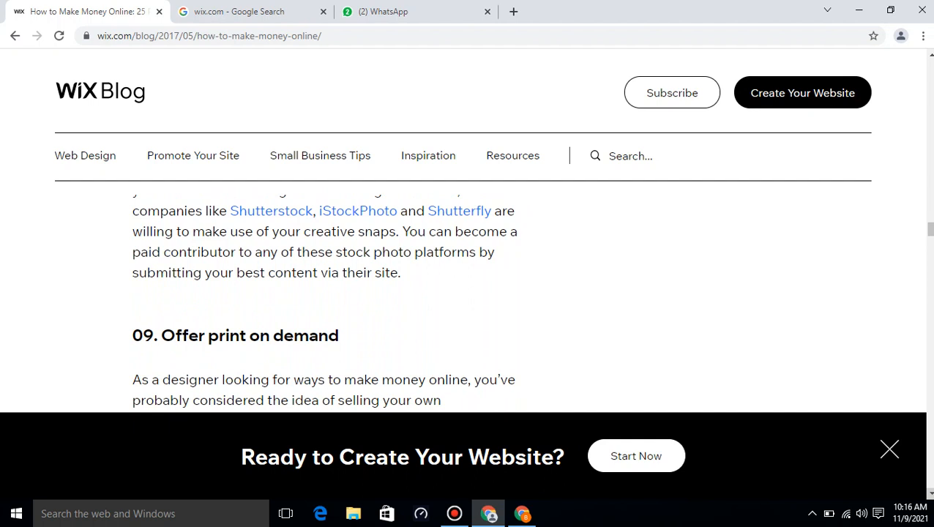
- Scroll through section 09 to its paragraph on product cost, profit margin and shipping
scroll("down", 3)
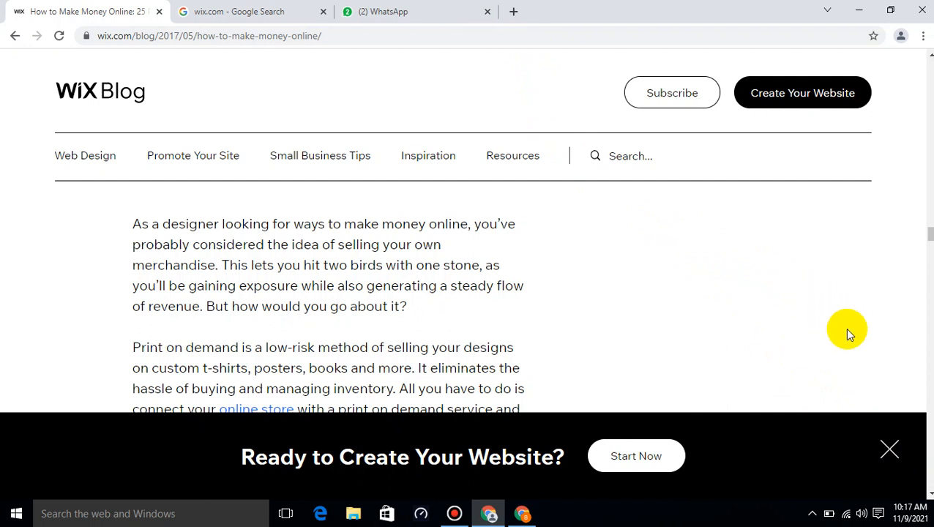
mouse_move(922, 404)
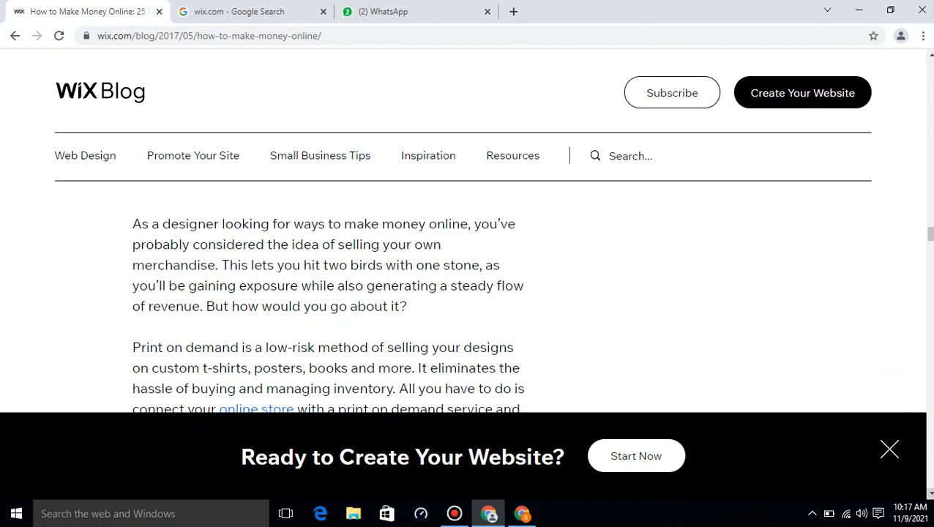
scroll("down", 3)
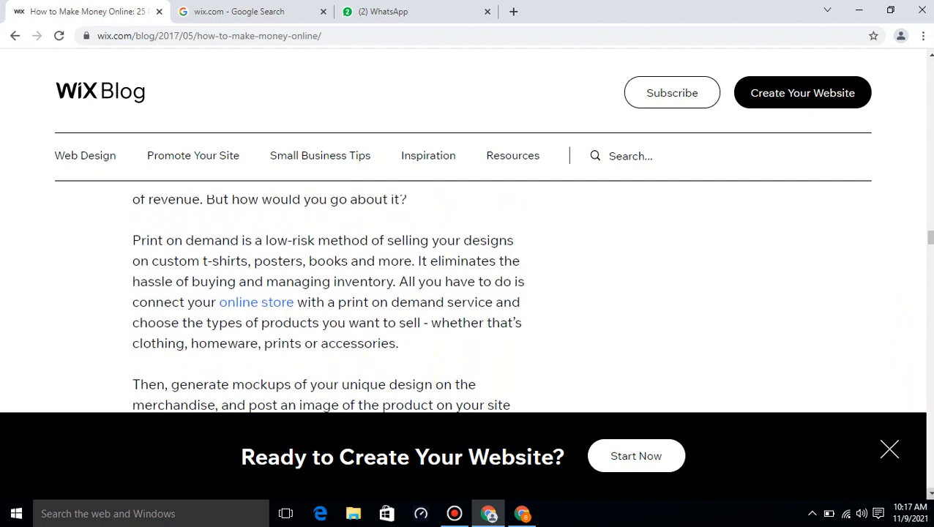
scroll("down", 3)
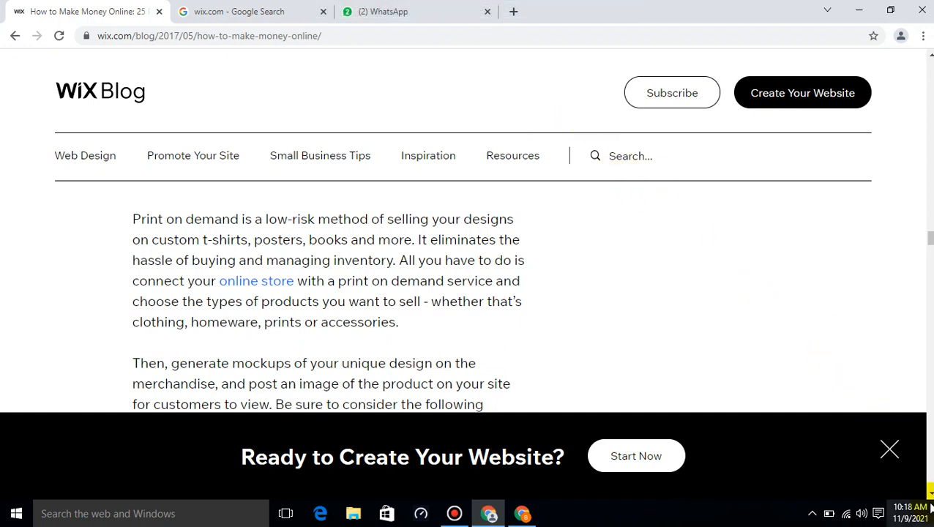
scroll("down", 3)
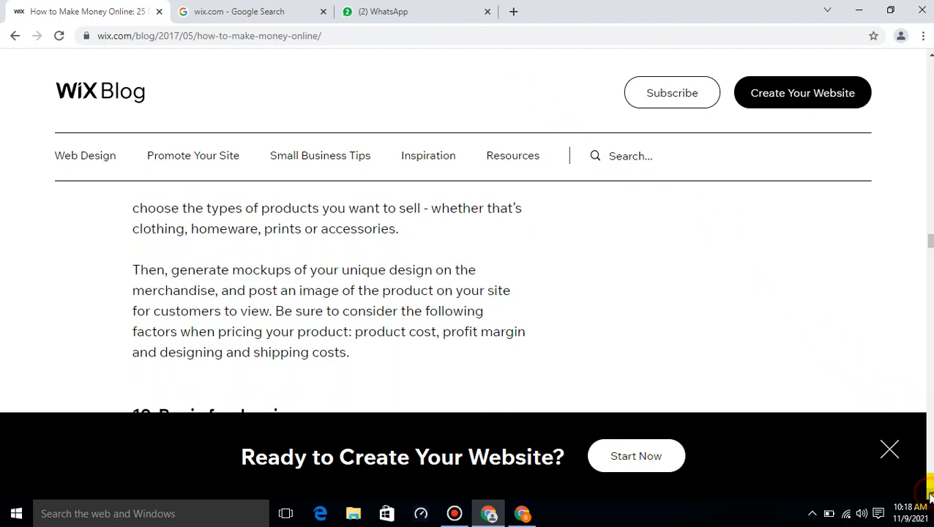
- Scroll to '10. Begin freelancing' and on to its paragraph about creating a freelance website
scroll("down", 3)
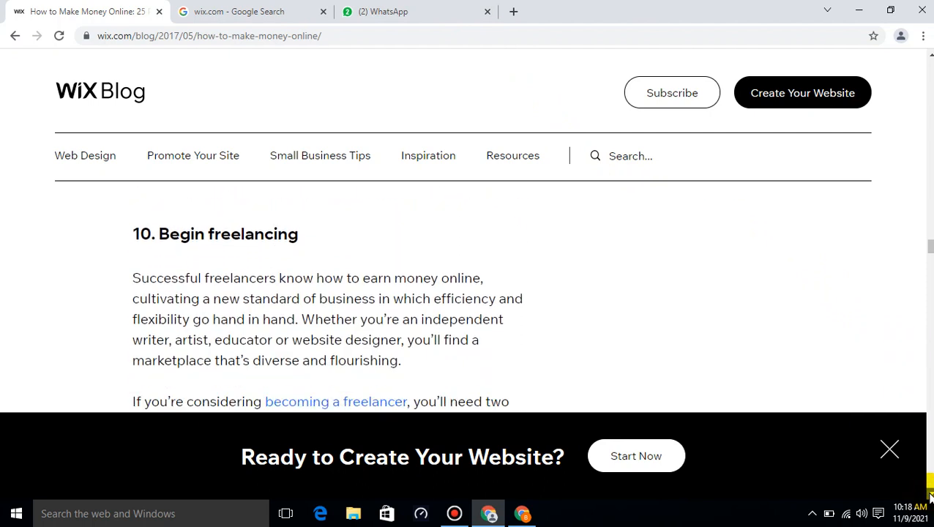
mouse_move(914, 72)
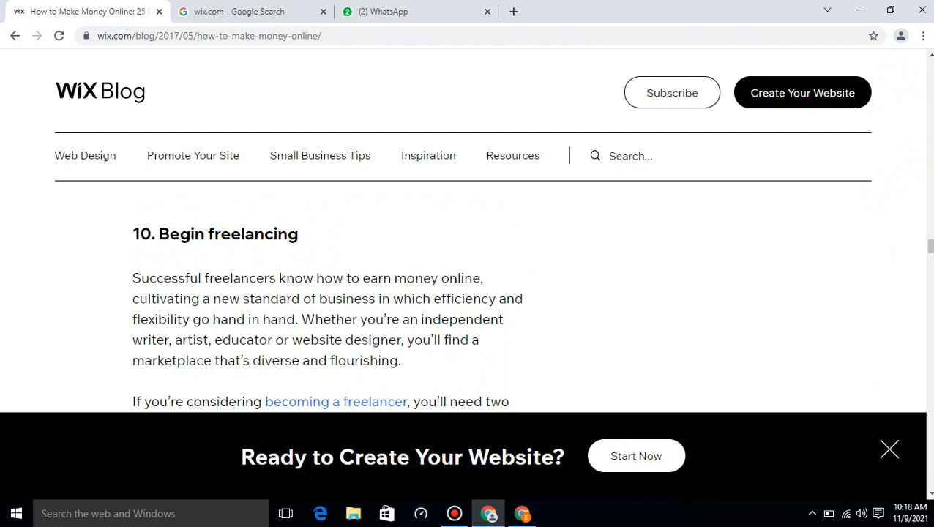
mouse_move(720, 164)
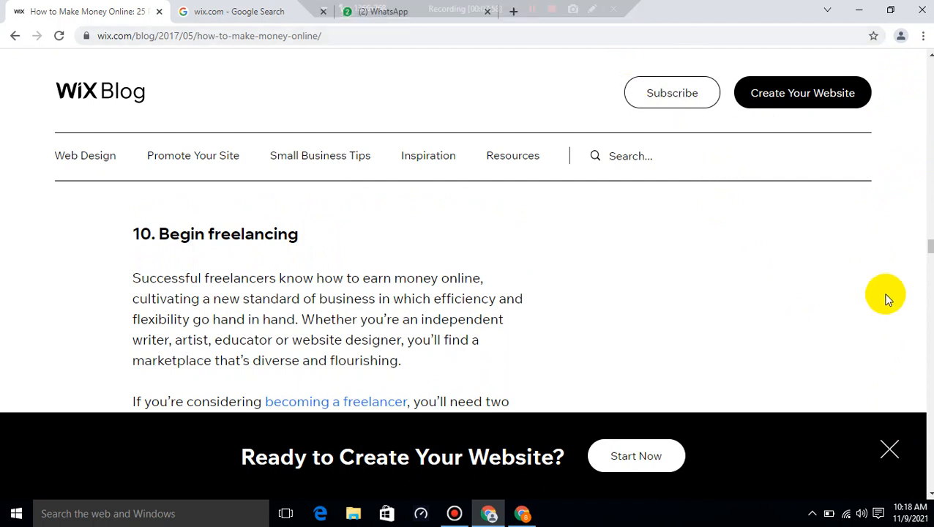
scroll("down", 3)
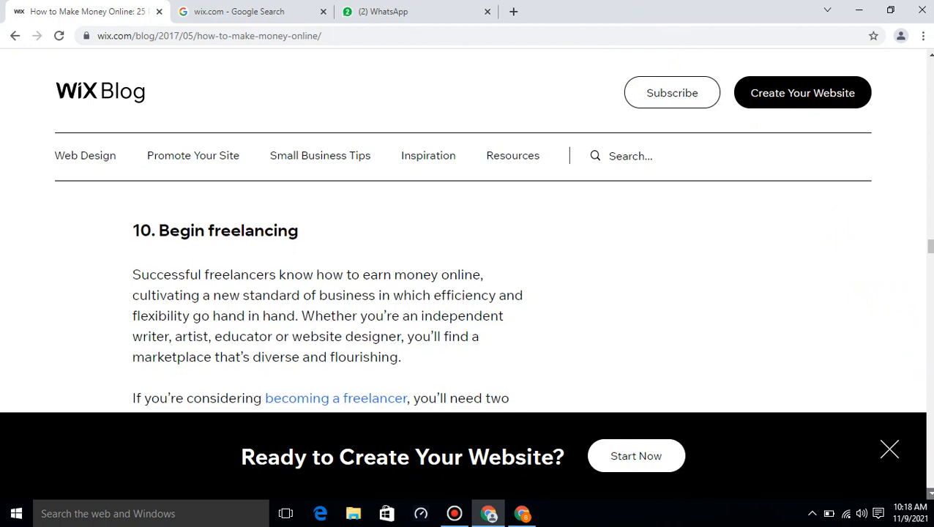
scroll("down", 3)
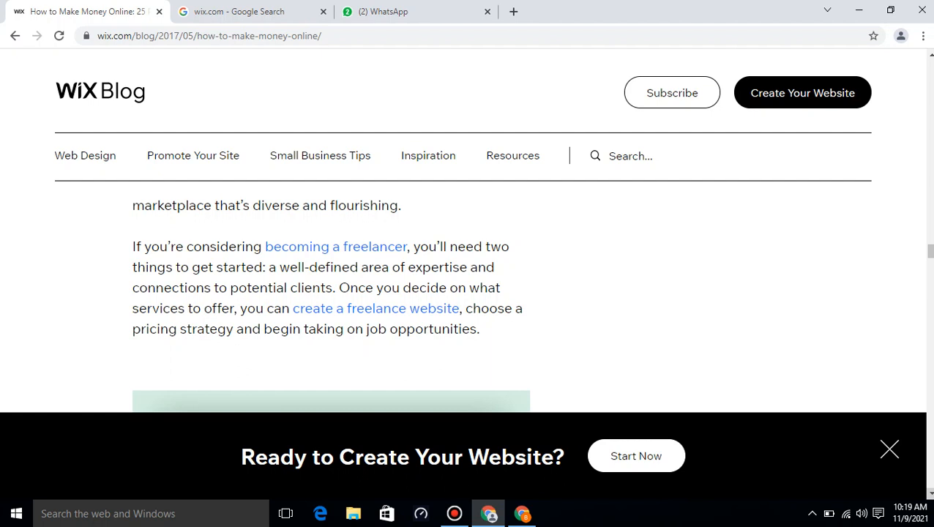
- Scroll past '11. Write online reviews' until the '12. Publish an eBook' heading appears
scroll("down", 3)
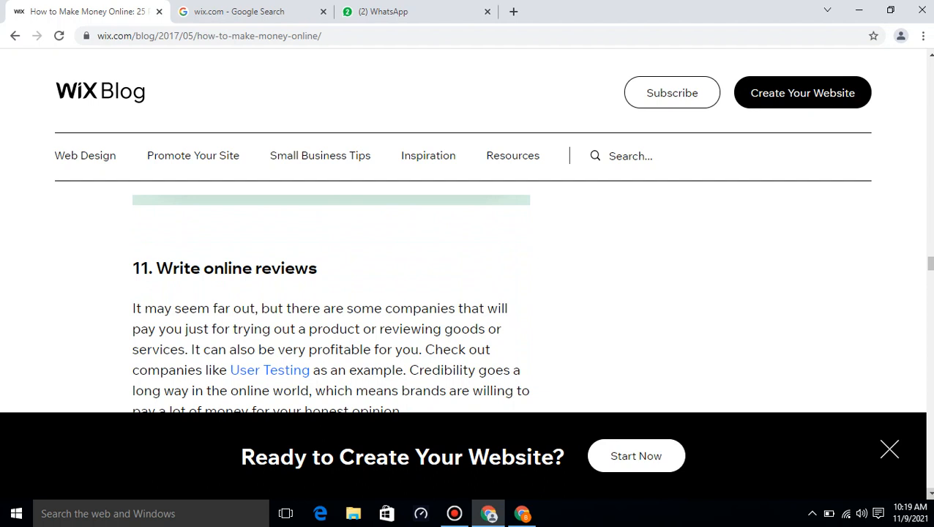
mouse_move(660, 291)
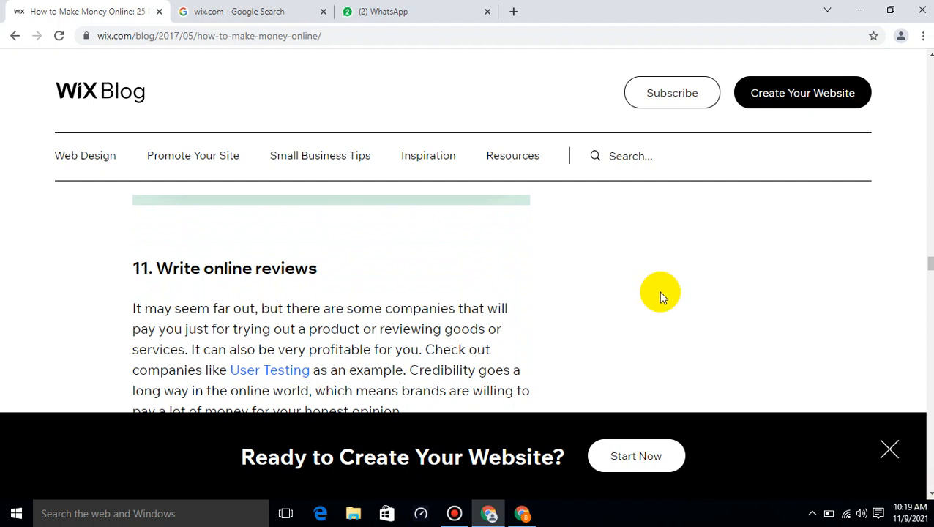
mouse_move(578, 18)
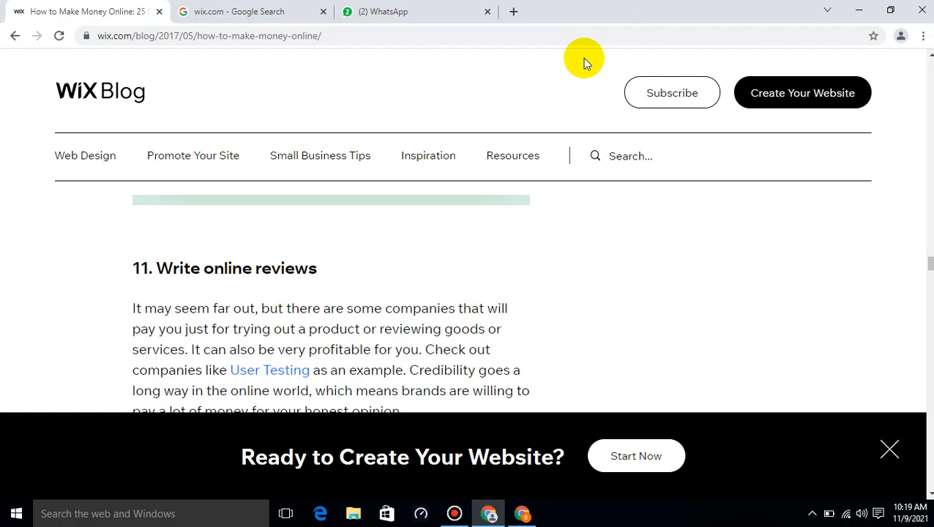
mouse_move(802, 352)
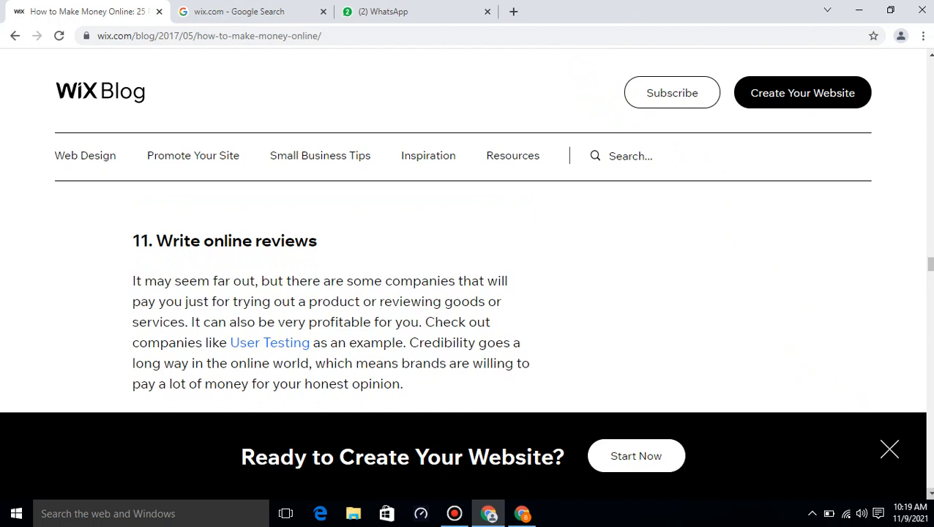
scroll("down", 3)
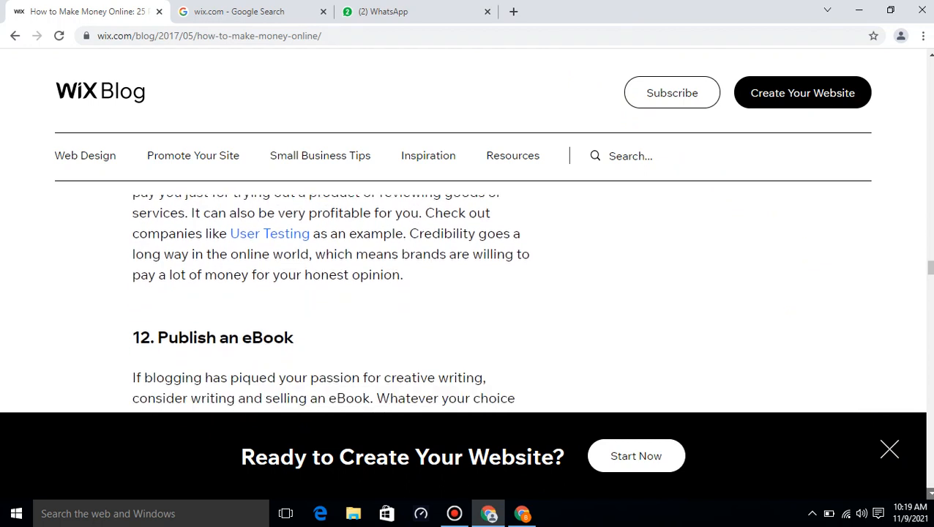
- Scroll through section 12 until the '13. Get into vlogging' heading comes into view
scroll("down", 3)
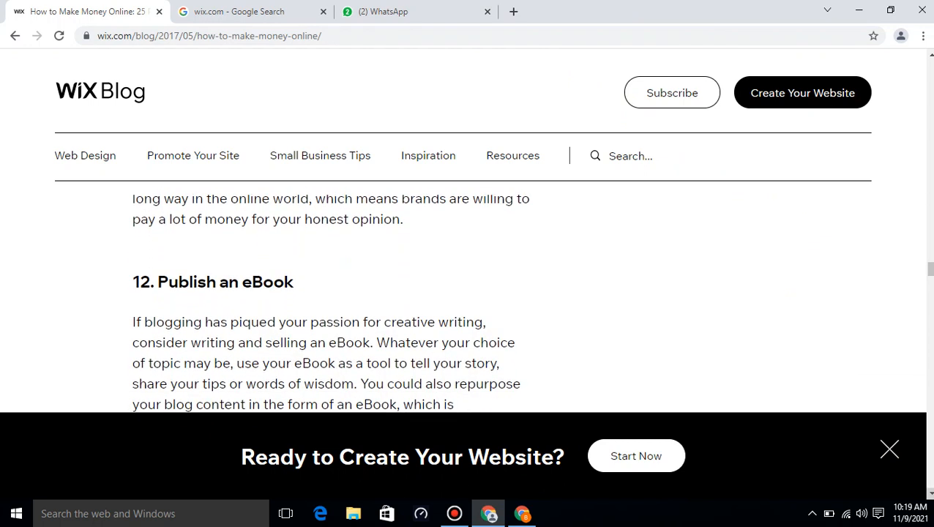
scroll("down", 3)
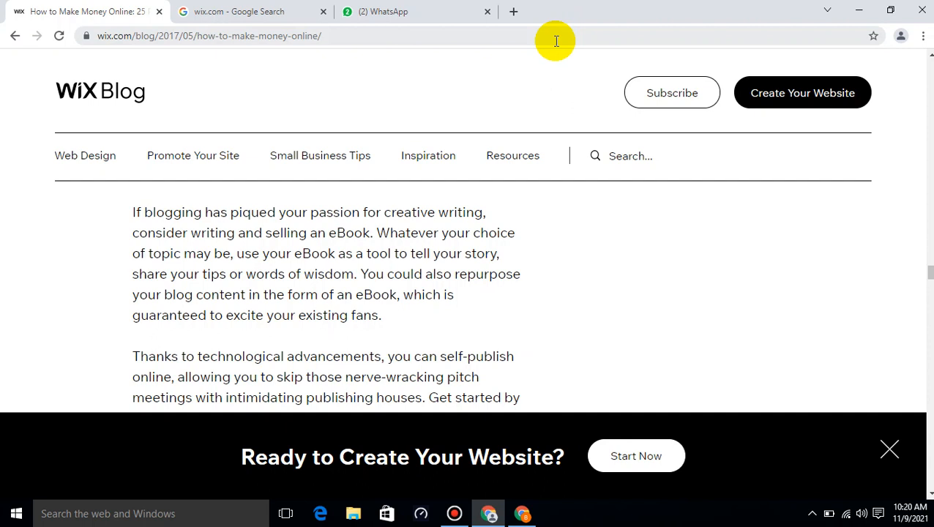
mouse_move(553, 36)
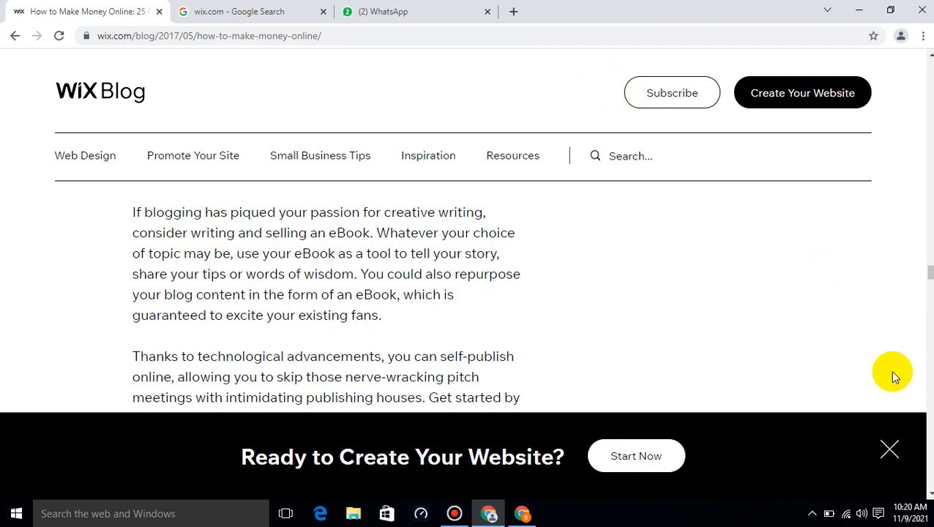
scroll("down", 3)
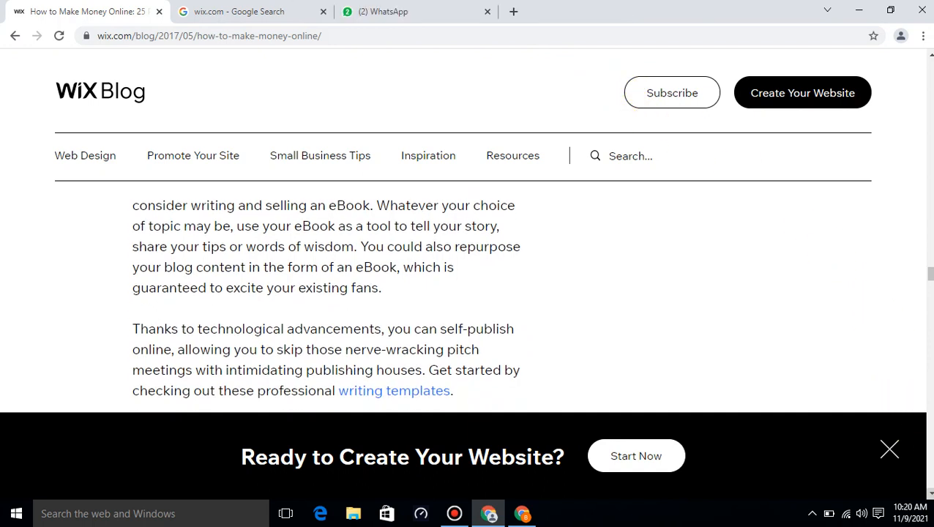
scroll("down", 3)
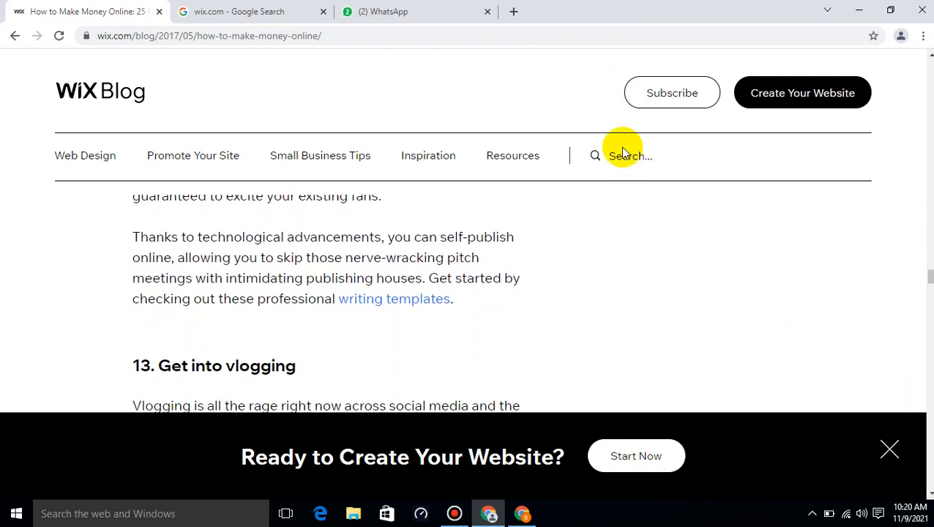